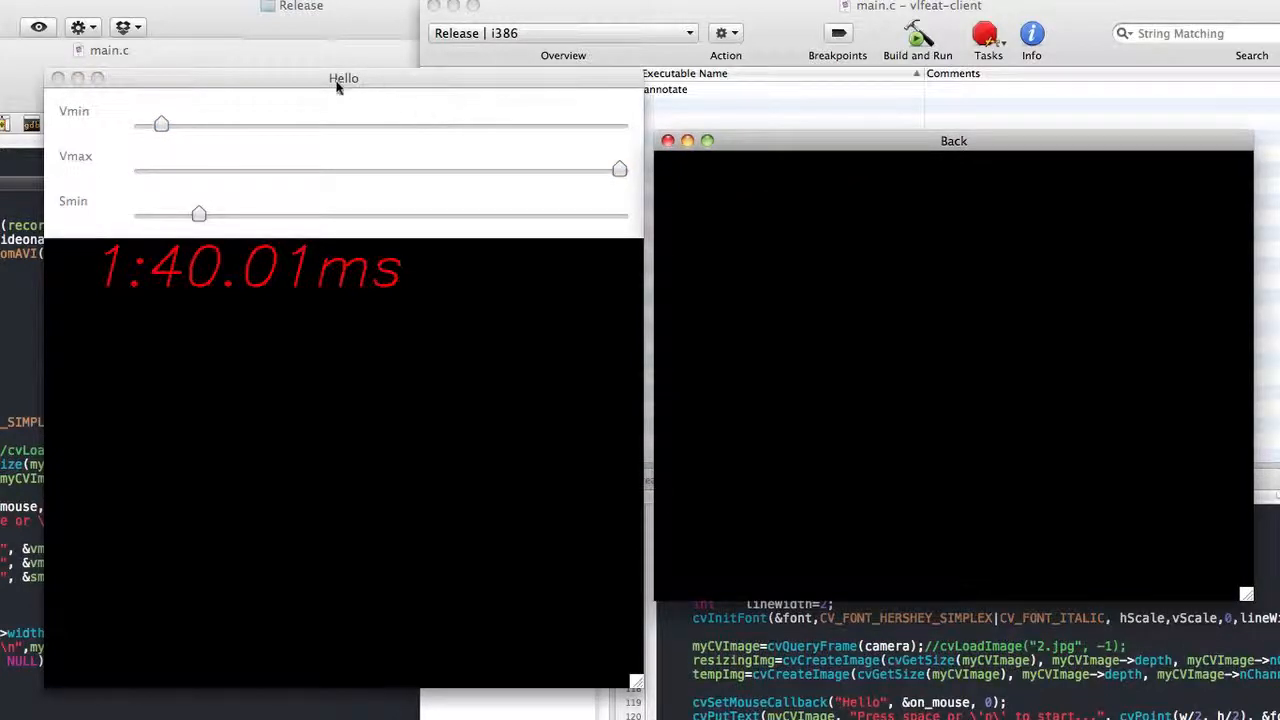
# - Start the webcam capture so live room frames appear in the Hello window
pyautogui.click(344, 78)
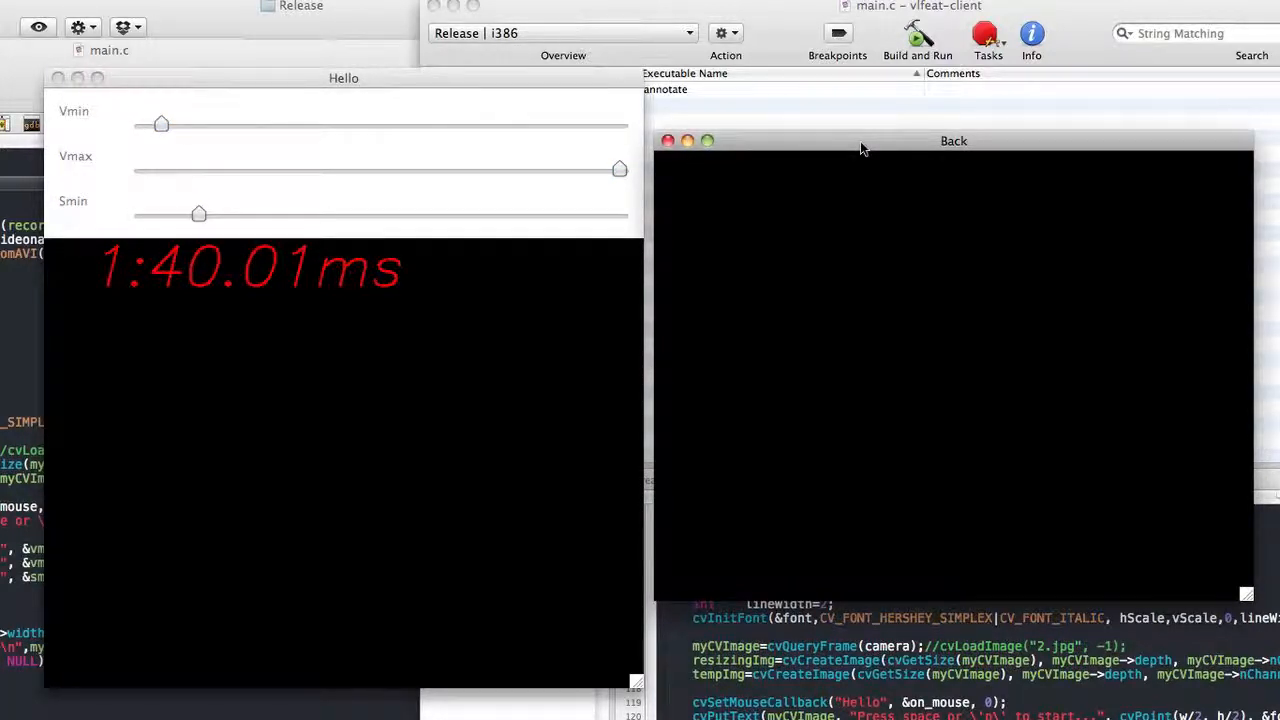
pyautogui.moveTo(548, 304)
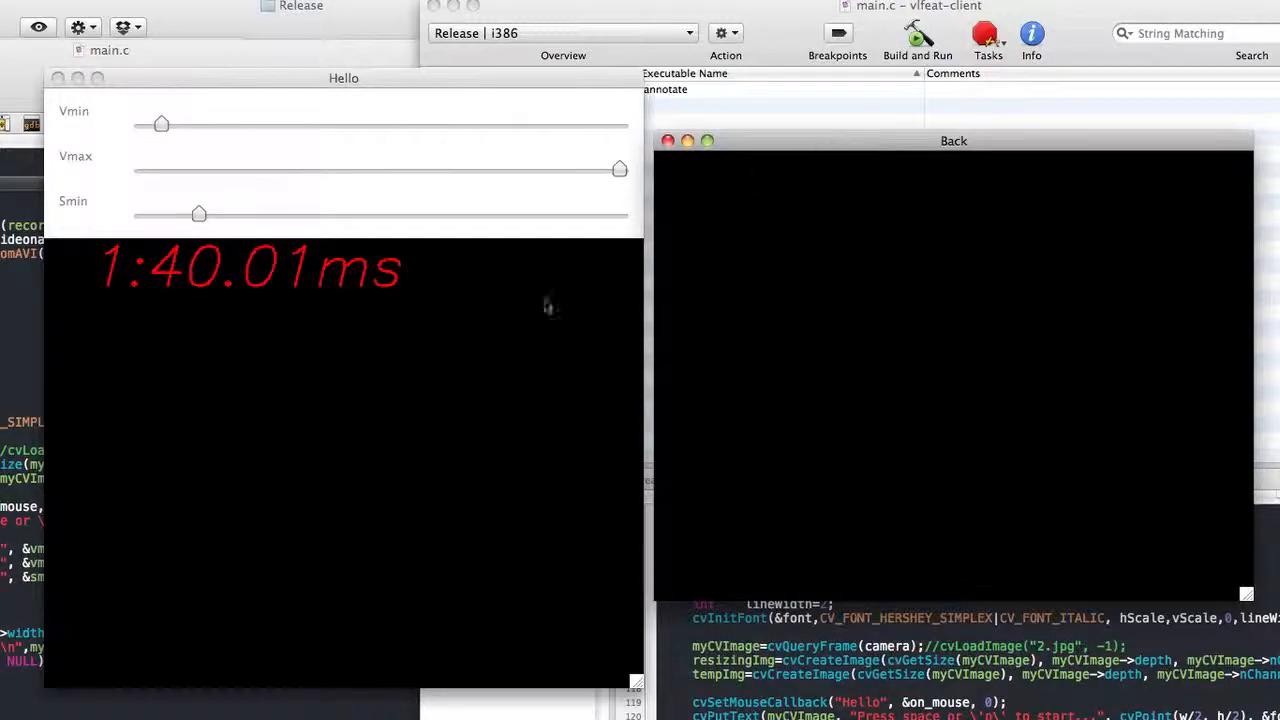
pyautogui.click(344, 78)
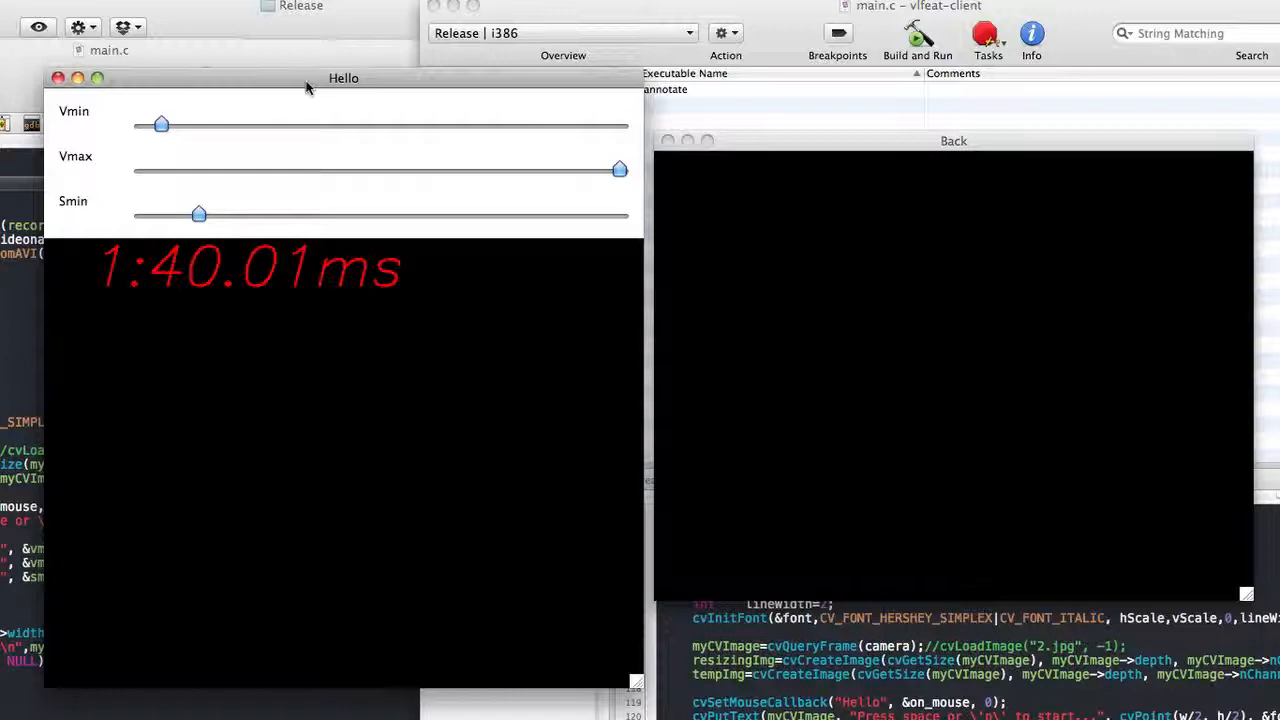
pyautogui.moveTo(380, 186)
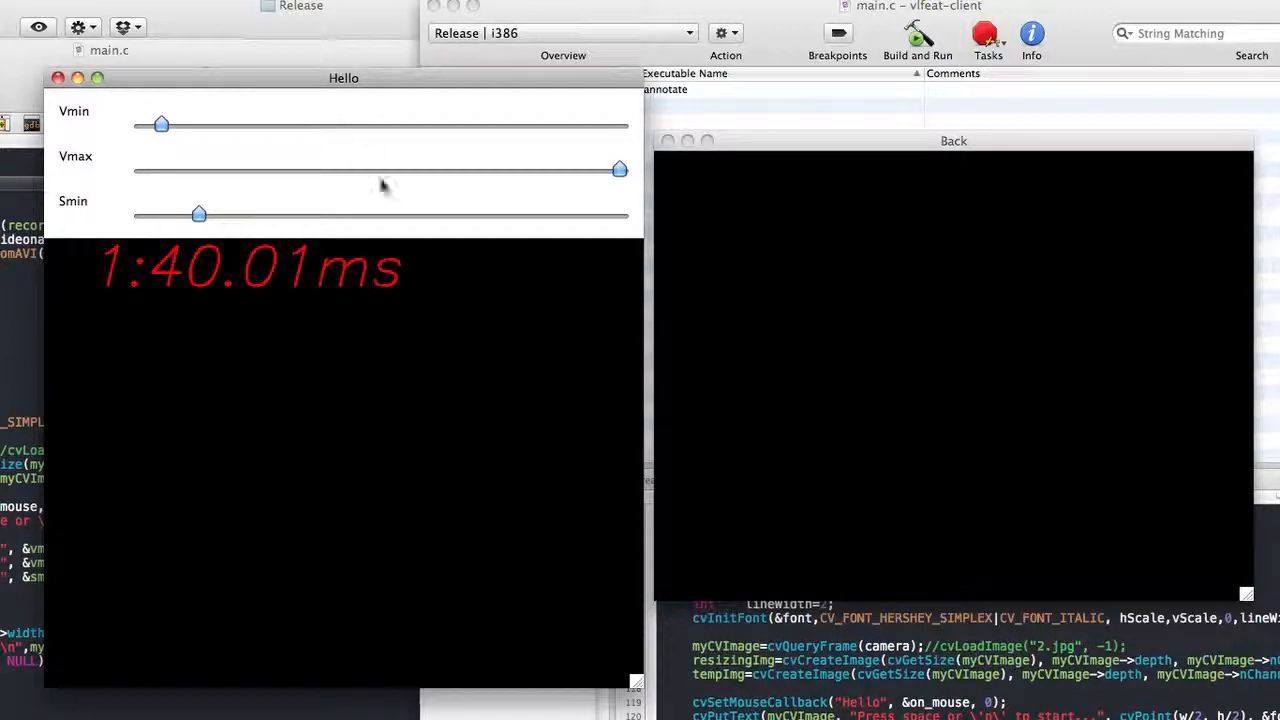
pyautogui.moveTo(390, 298)
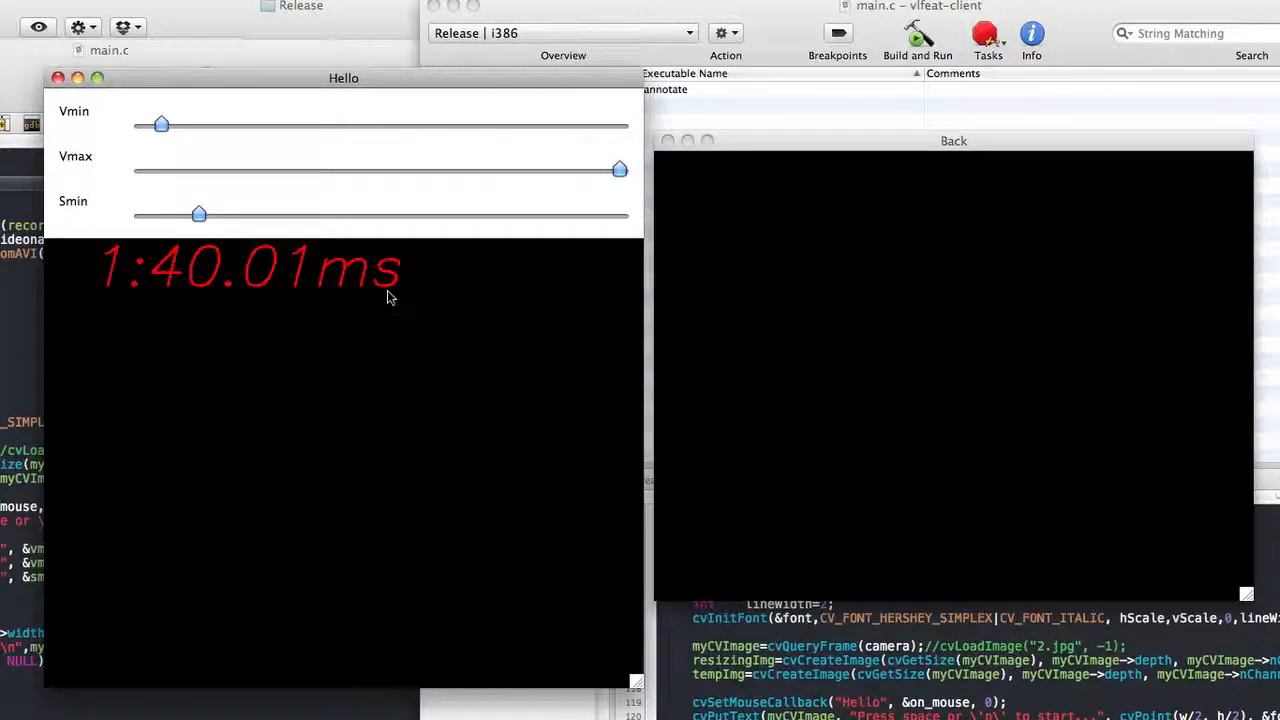
pyautogui.moveTo(320, 298)
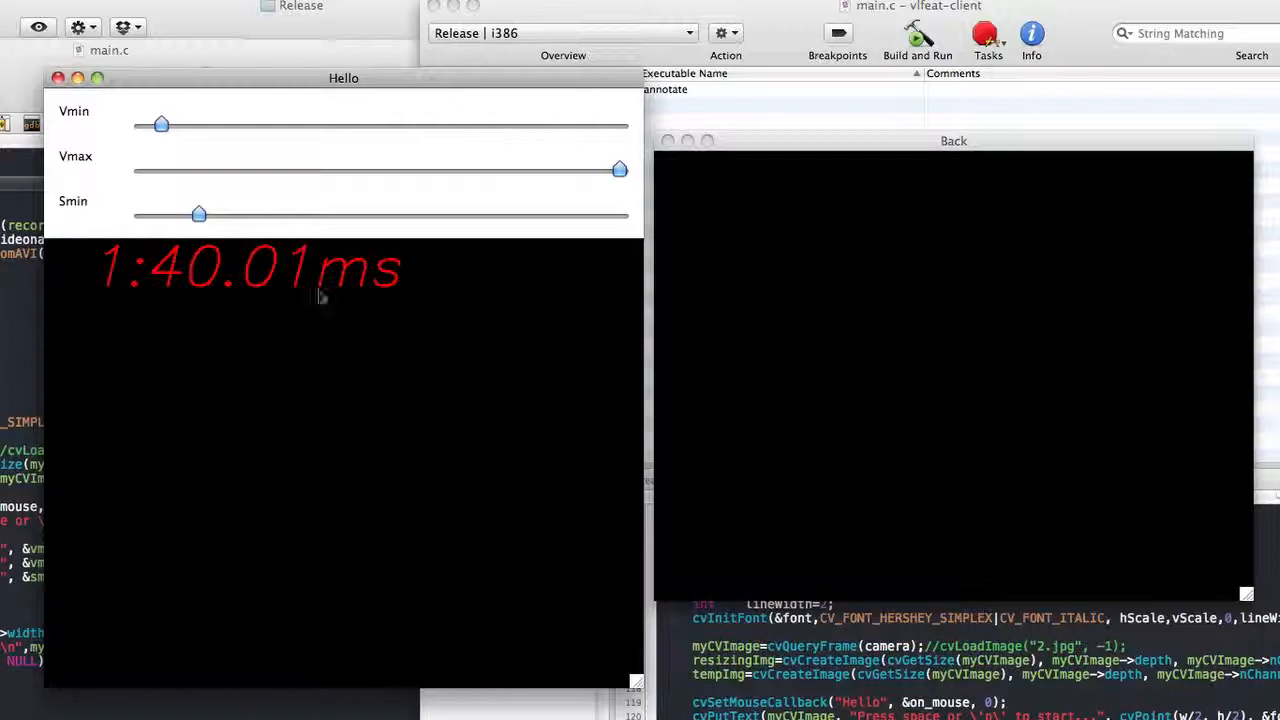
pyautogui.moveTo(108, 298)
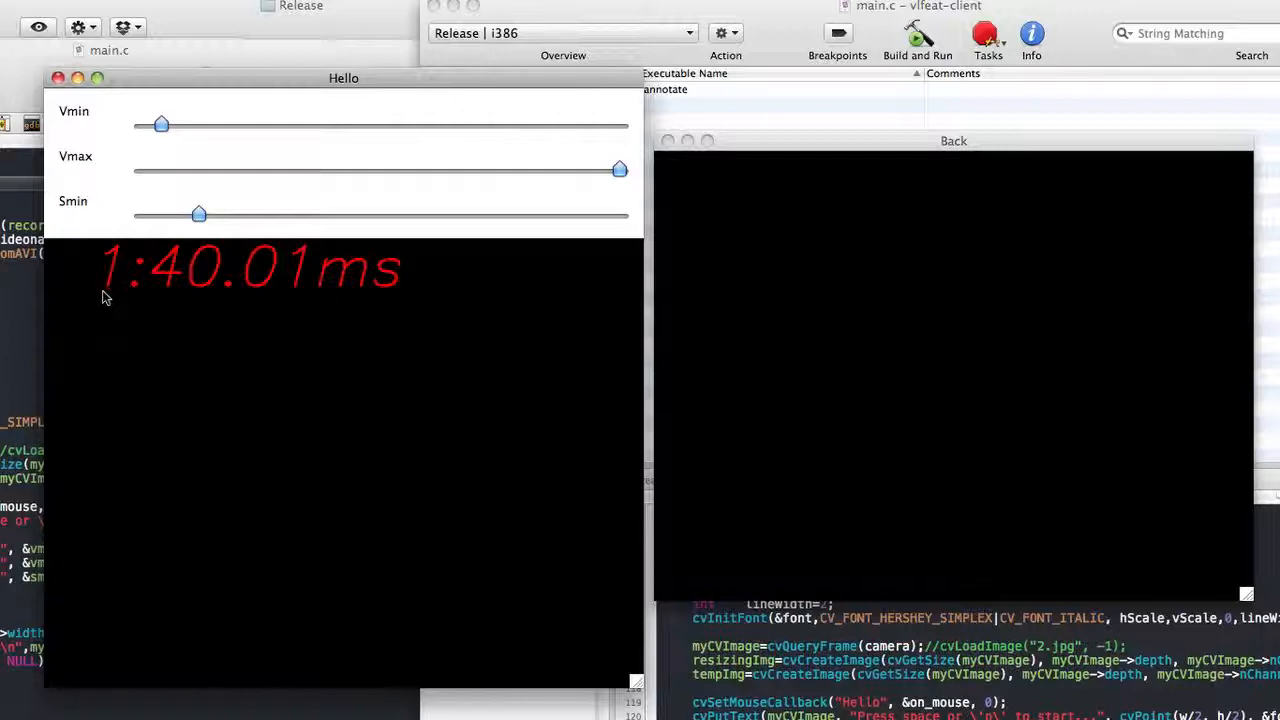
pyautogui.moveTo(116, 272)
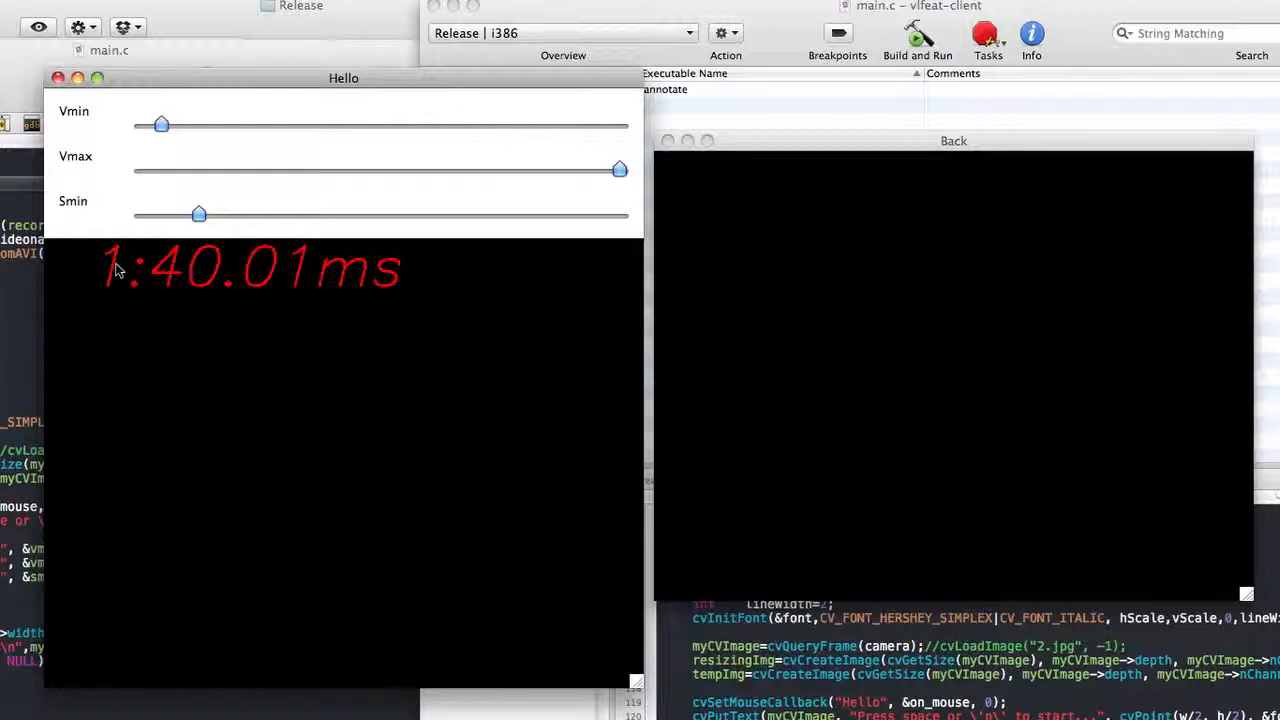
pyautogui.moveTo(150, 298)
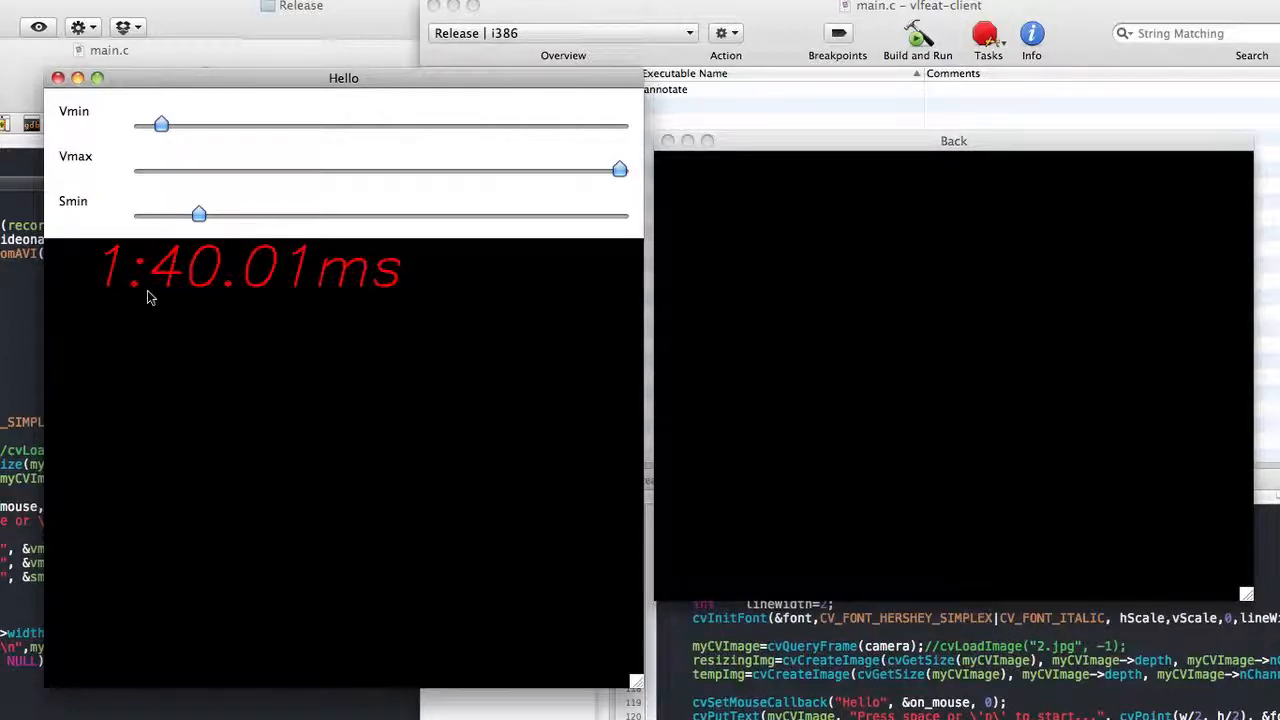
pyautogui.moveTo(310, 298)
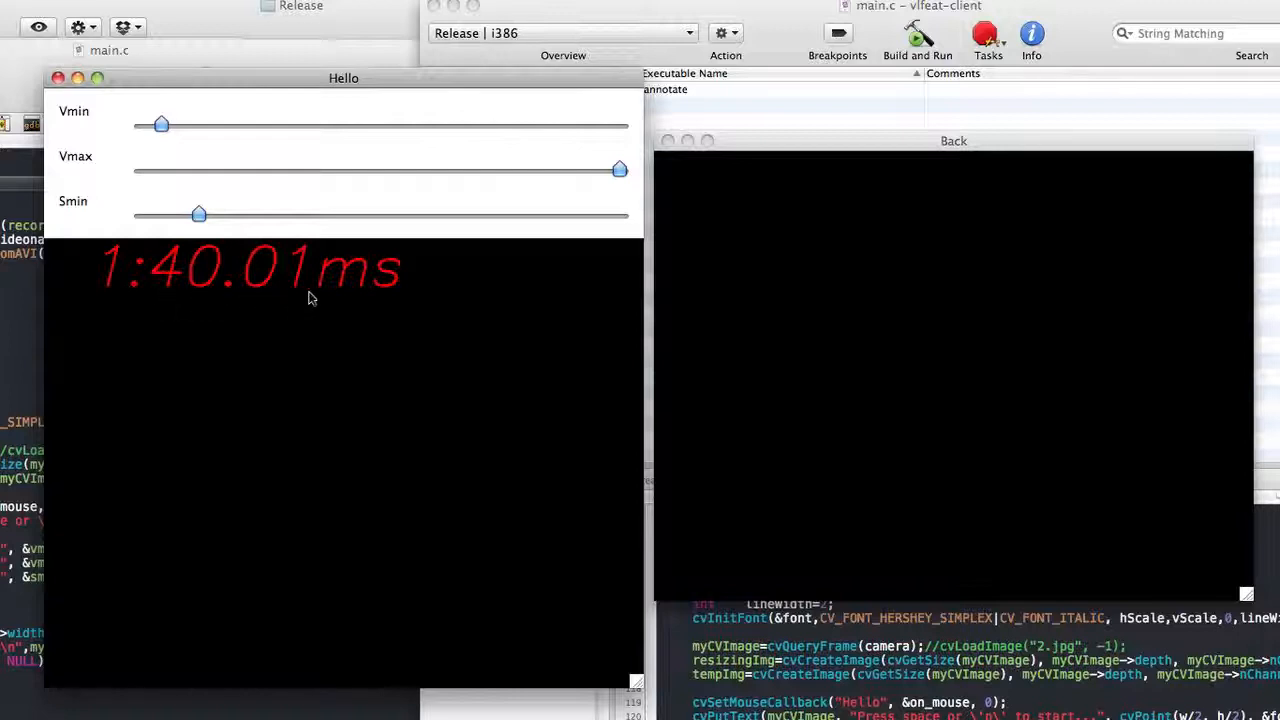
pyautogui.moveTo(332, 300)
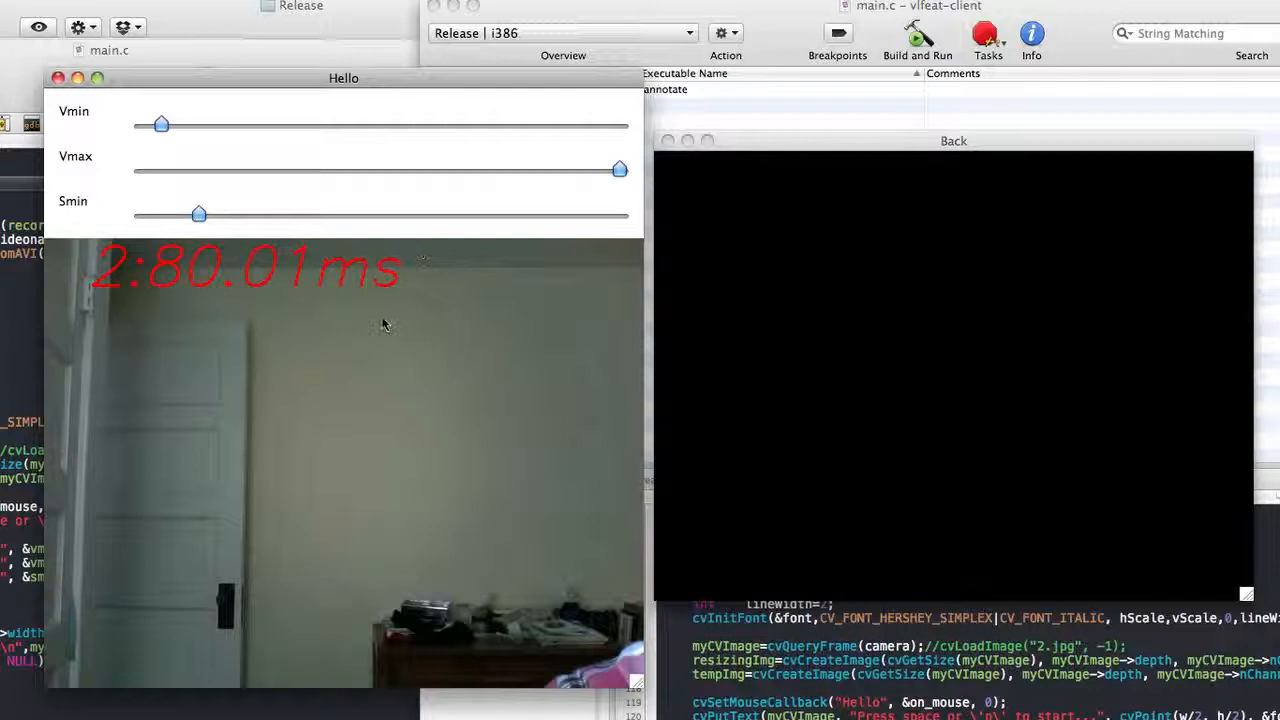
pyautogui.moveTo(344, 402)
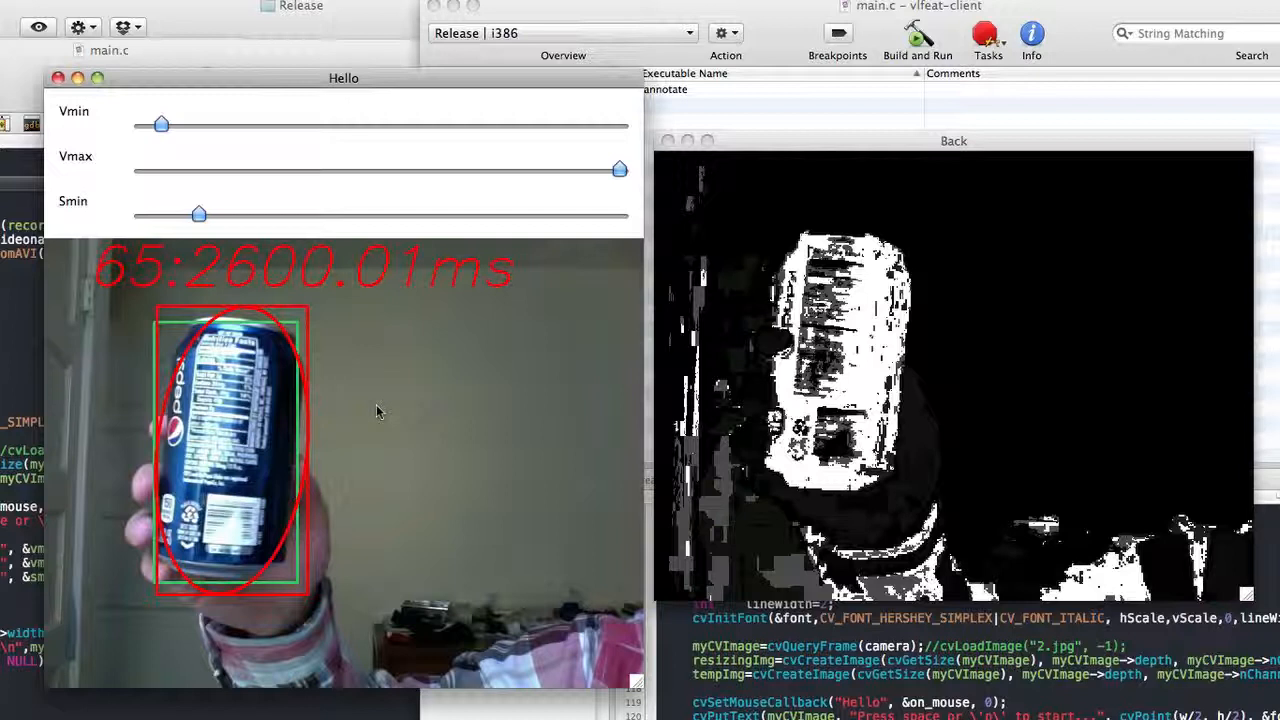
pyautogui.moveTo(312, 450)
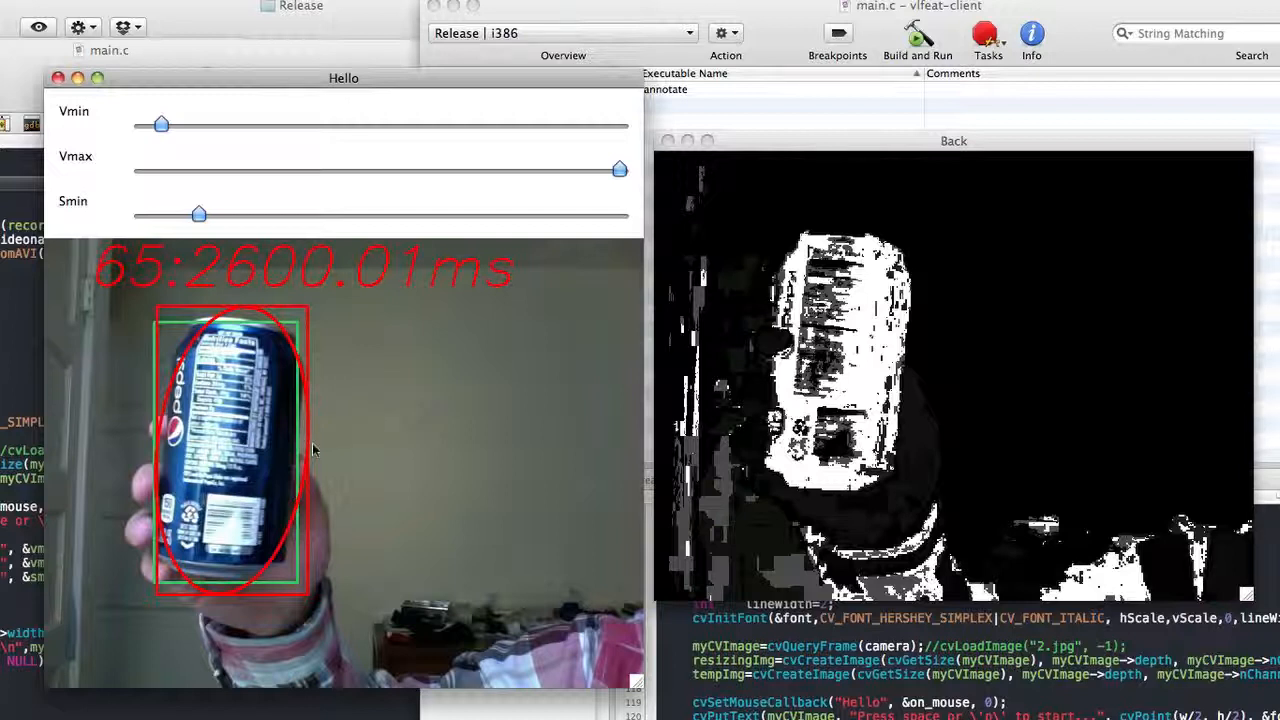
pyautogui.moveTo(372, 492)
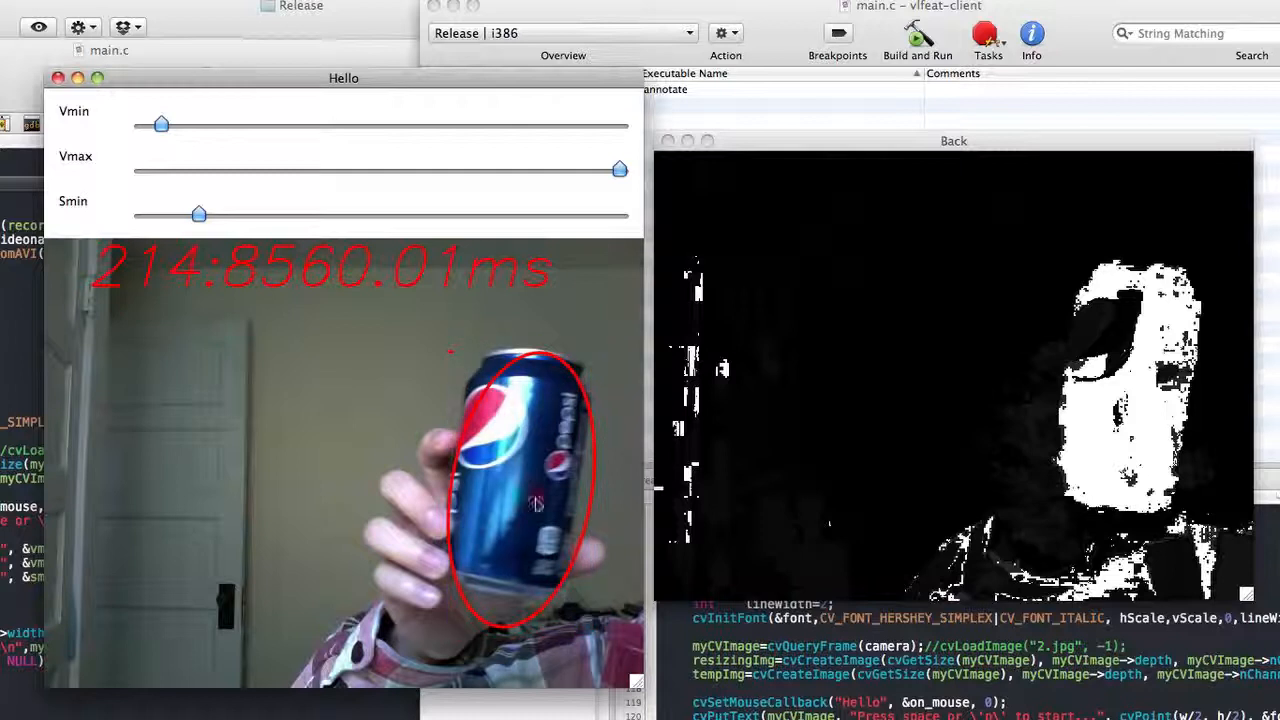
pyautogui.moveTo(520, 436)
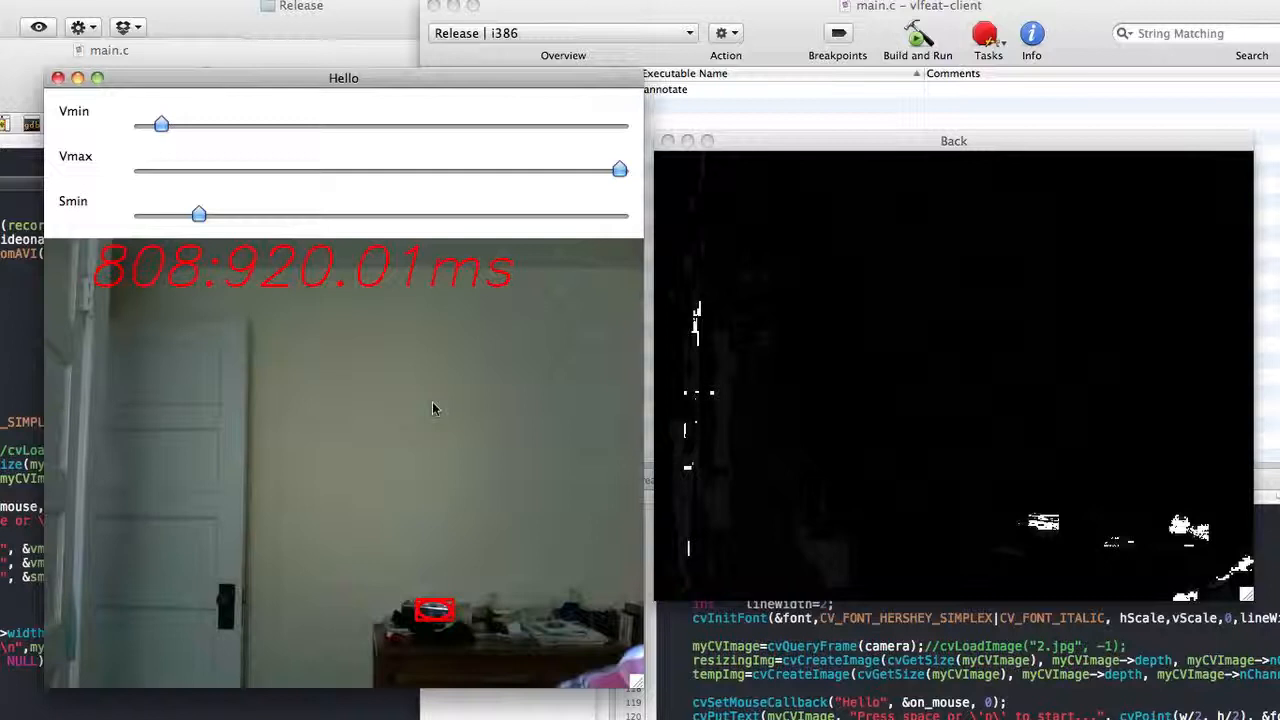
pyautogui.moveTo(316, 388)
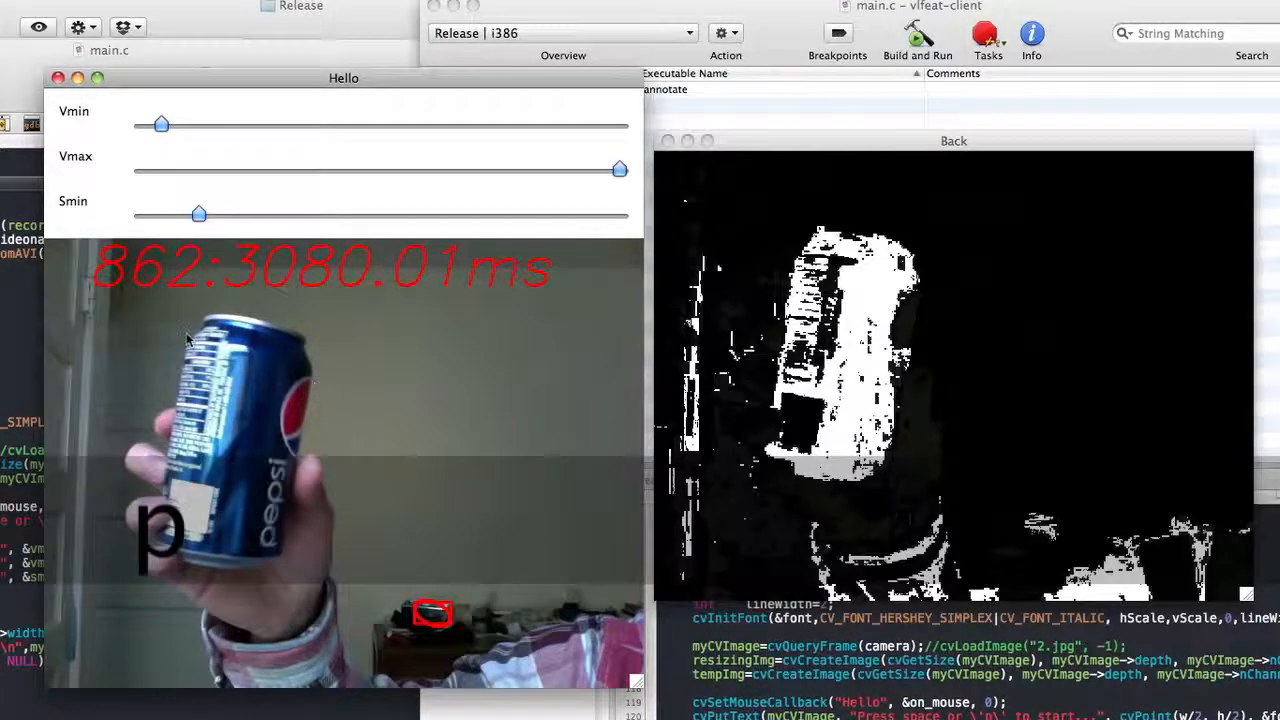
# - Draw a fresh green bounding box tightly around the upright Pepsi can
pyautogui.moveTo(170, 318); pyautogui.dragTo(310, 576)
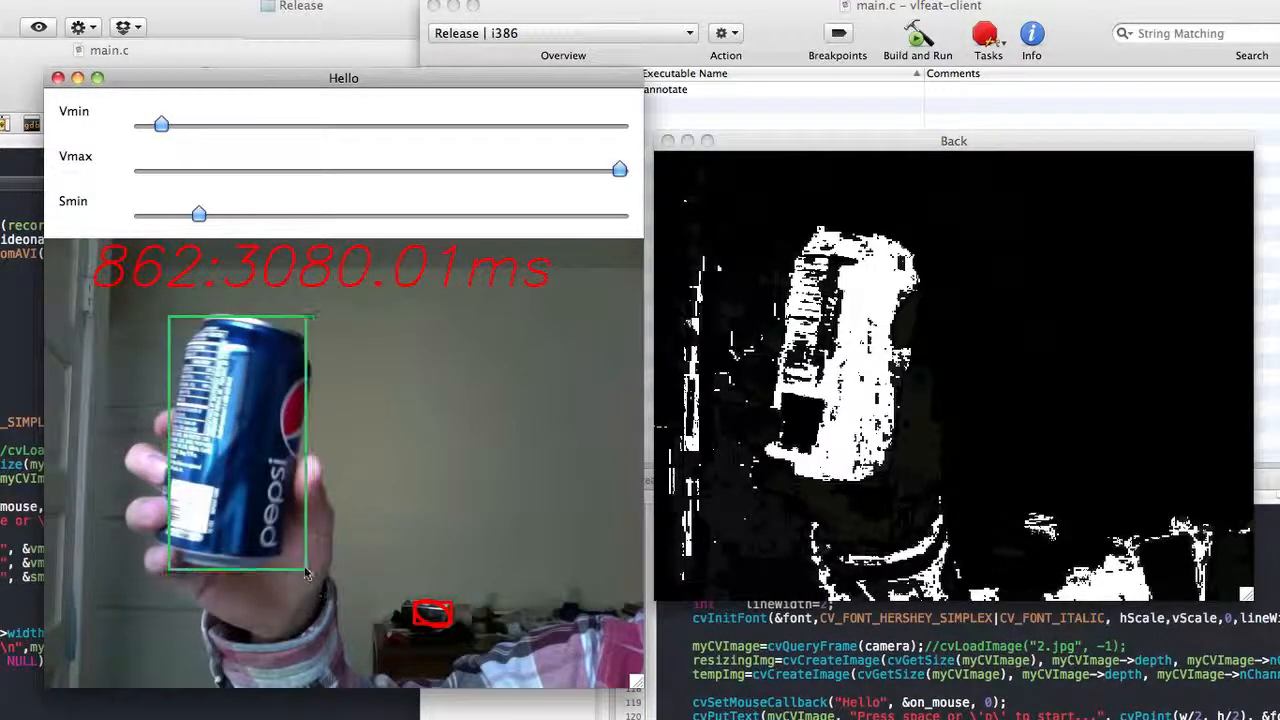